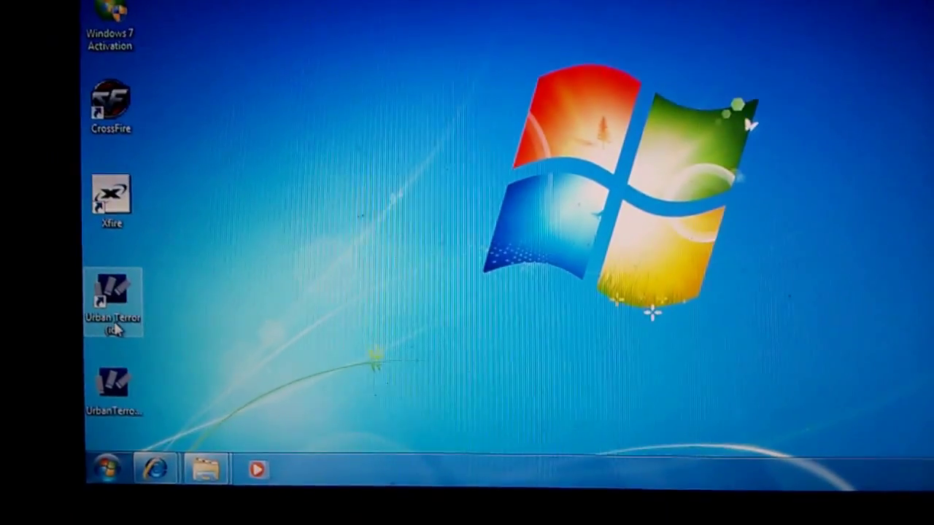
Step: Start Urban Terror from its desktop shortcut
double_click(113, 299)
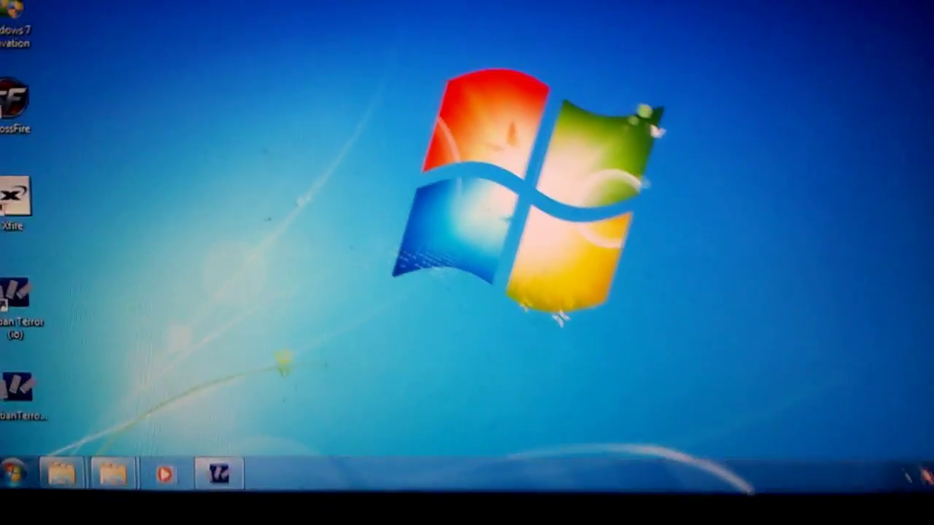
Step: Download acxtrnal.dll from dlldump in Internet Explorer and save it to the computer
click(15, 495)
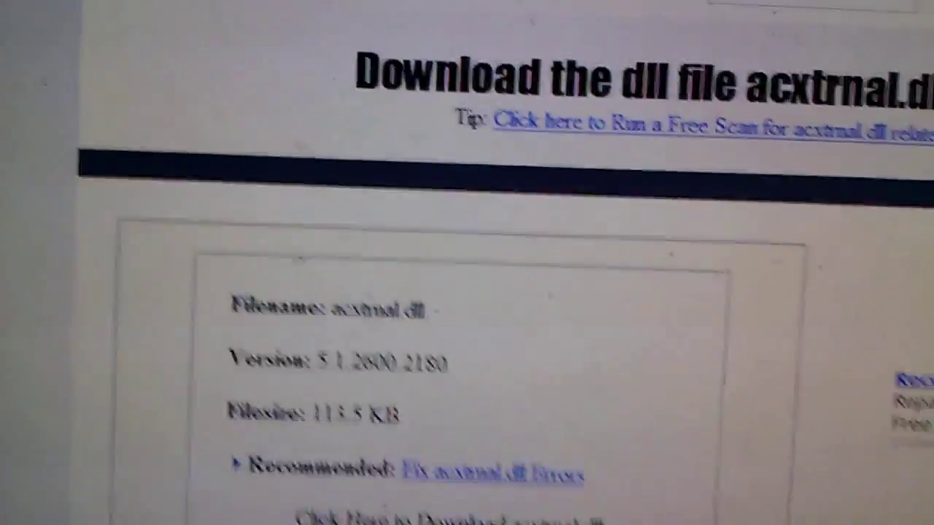
scroll(down, 3)
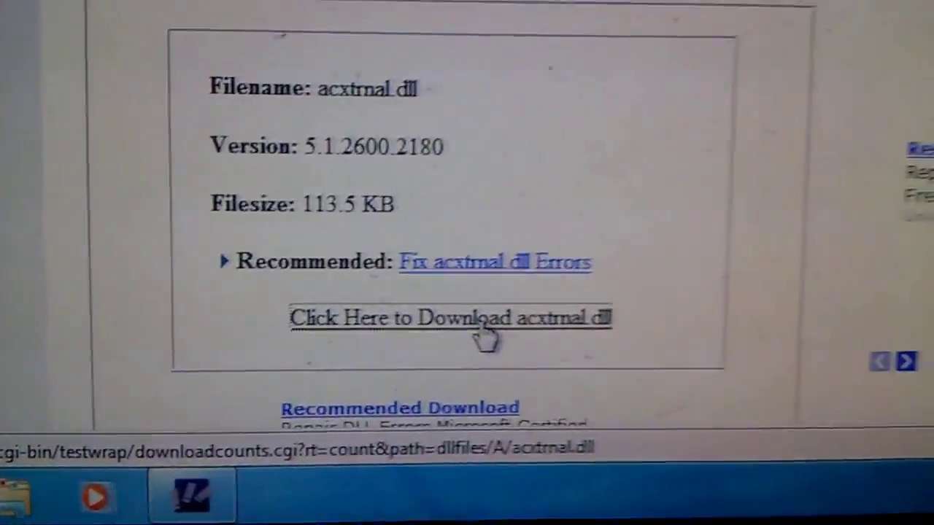
click(450, 317)
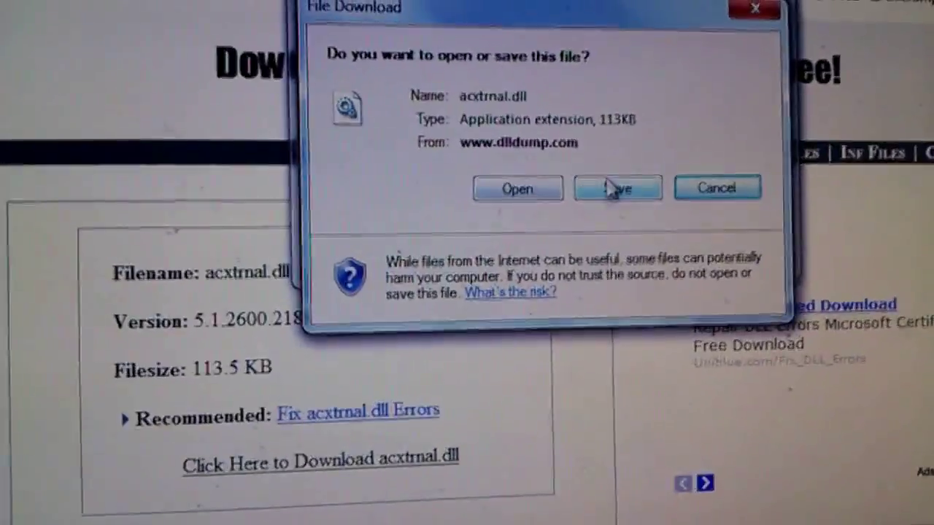
click(617, 187)
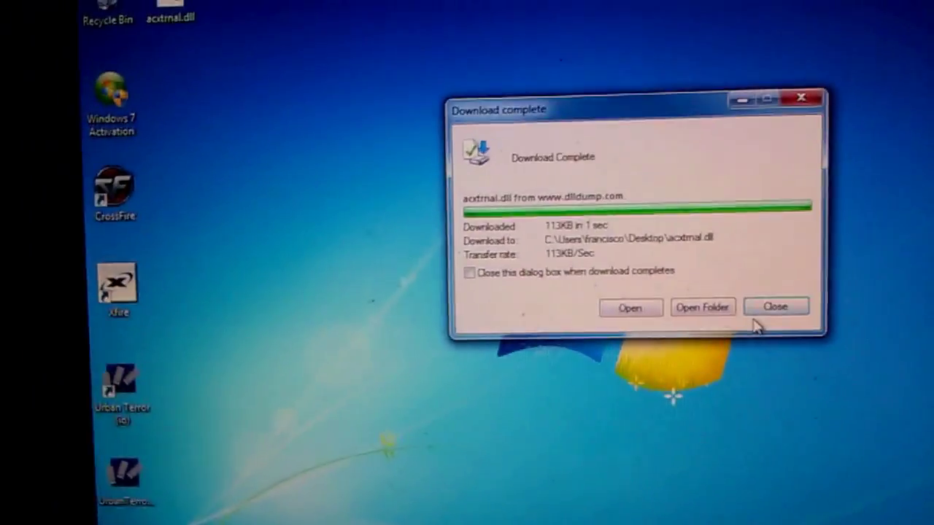
Step: Dismiss the download notice, rename acxtrnal.dll to opengl32.dll, and copy it
click(775, 307)
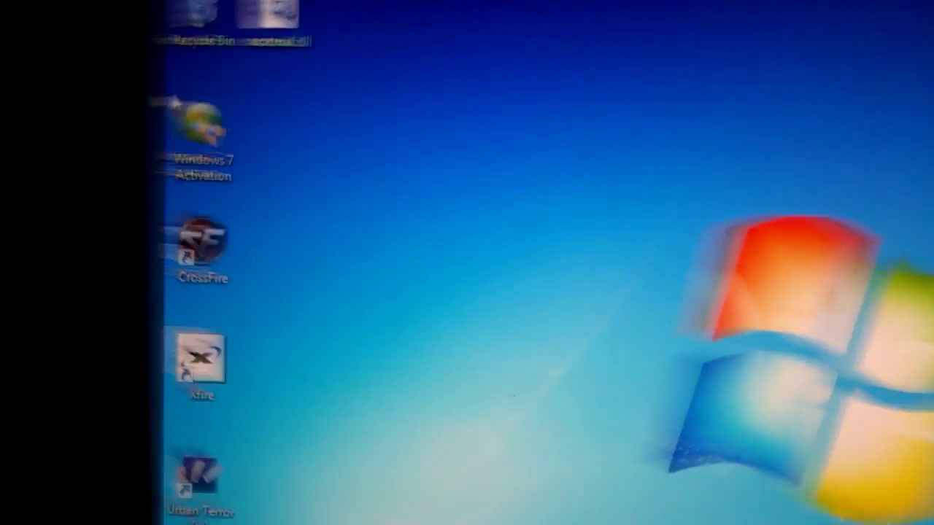
right_click(350, 69)
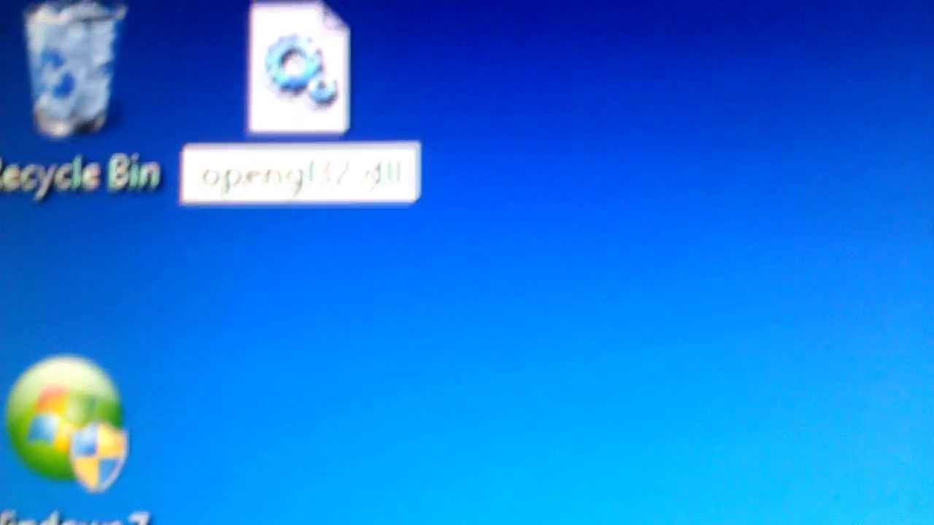
right_click(299, 69)
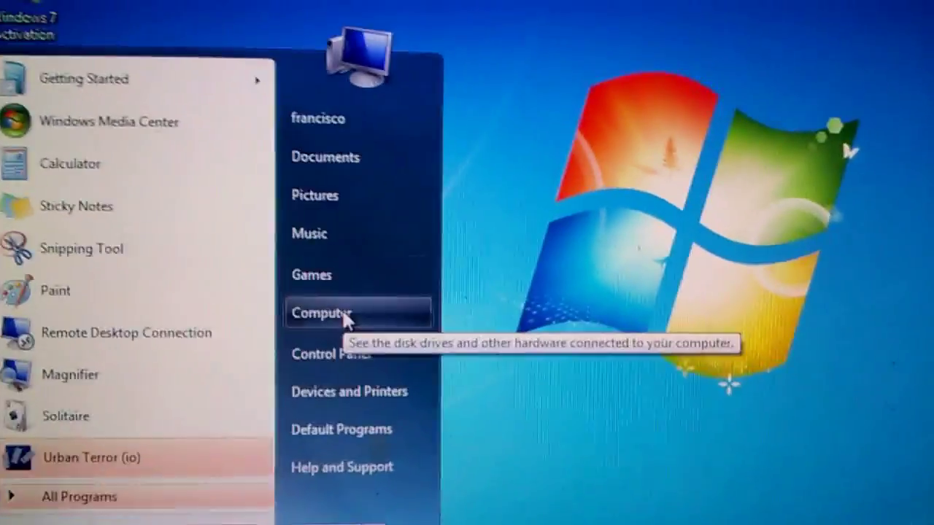
Step: Paste opengl32.dll into Program Files (x86)\UrbanTerror with admin permission, then close Explorer
click(320, 313)
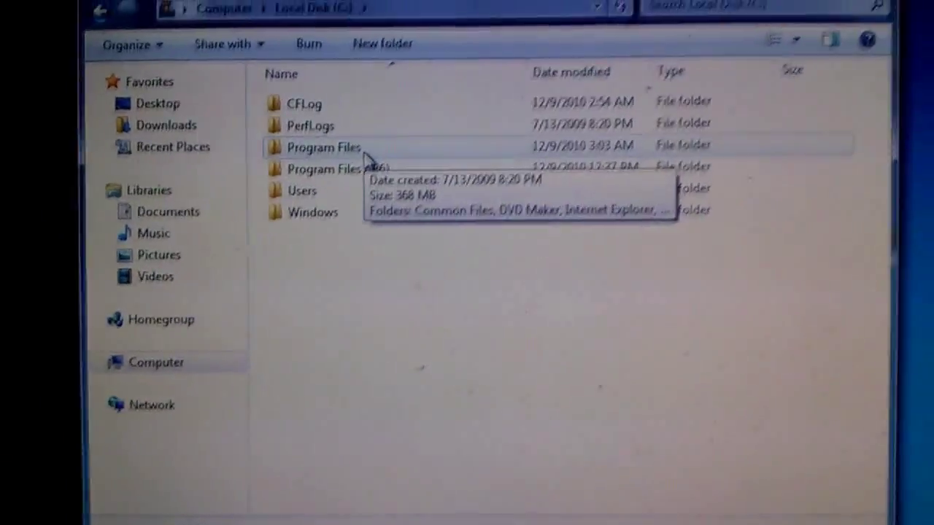
double_click(323, 148)
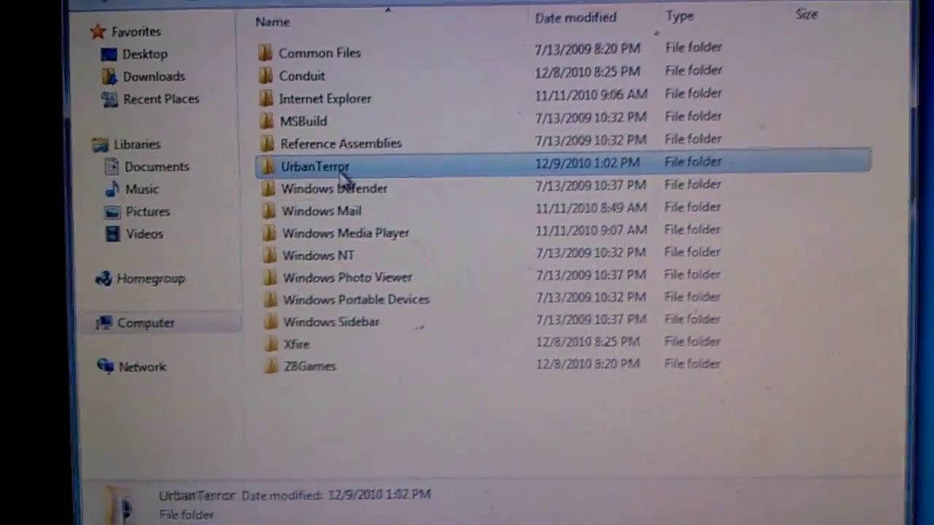
right_click(313, 166)
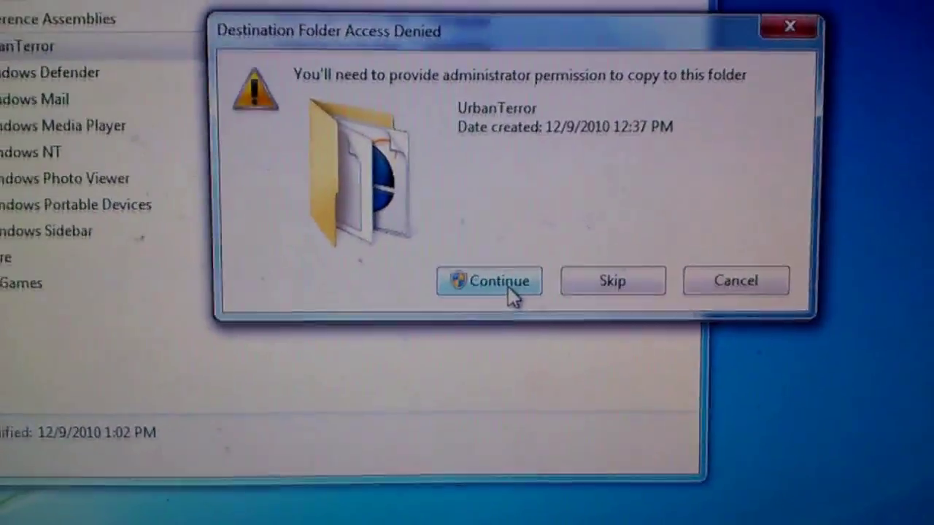
click(489, 281)
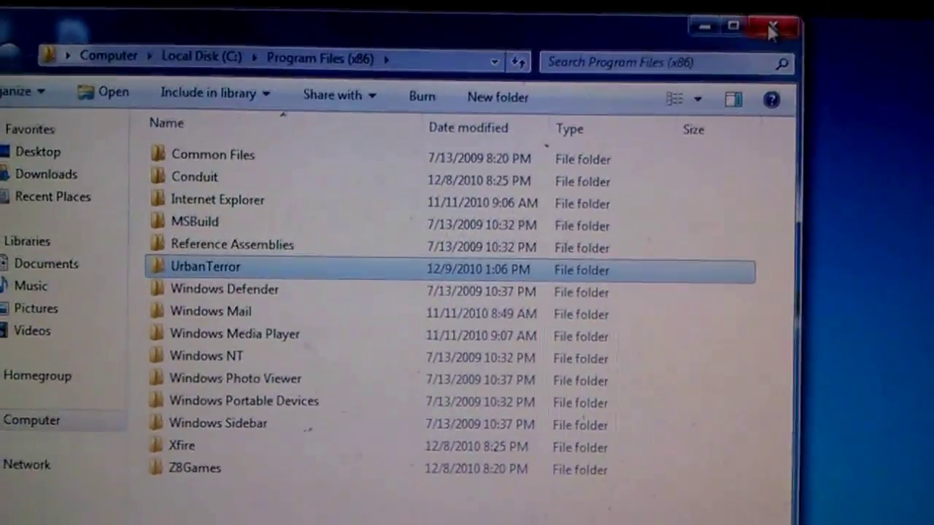
click(771, 26)
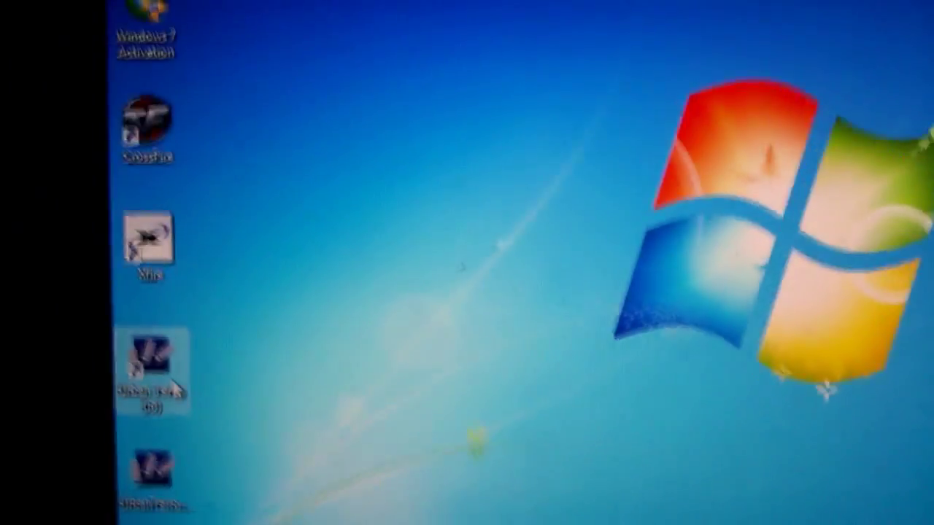
Step: Relaunch Urban Terror and choose 'play online' to show the server browser
double_click(144, 371)
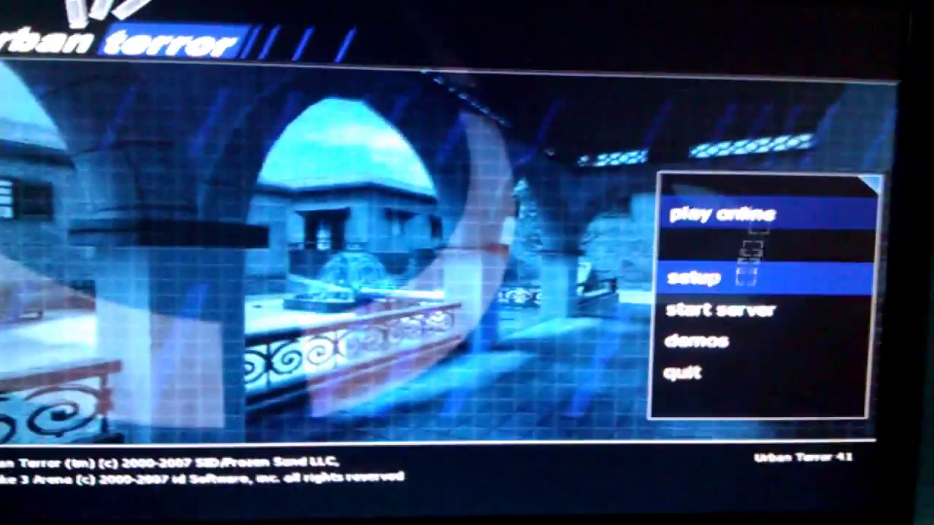
click(722, 214)
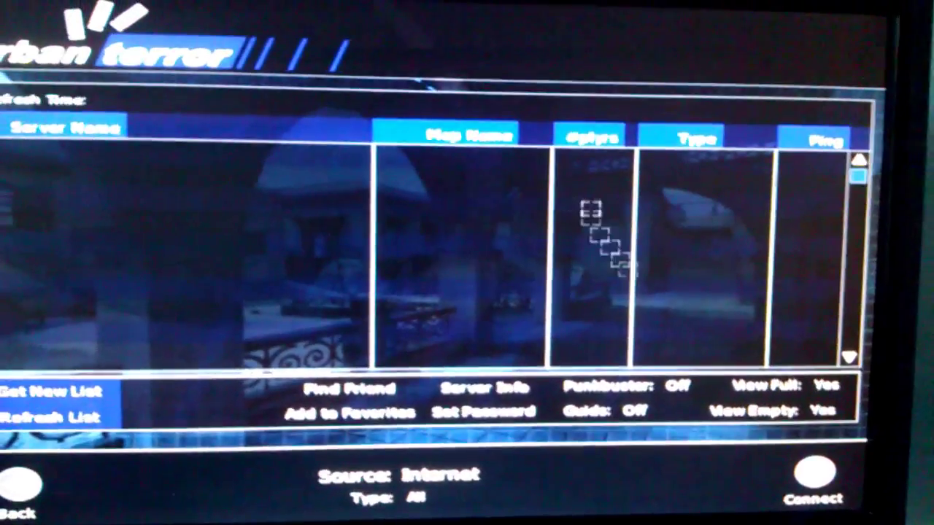